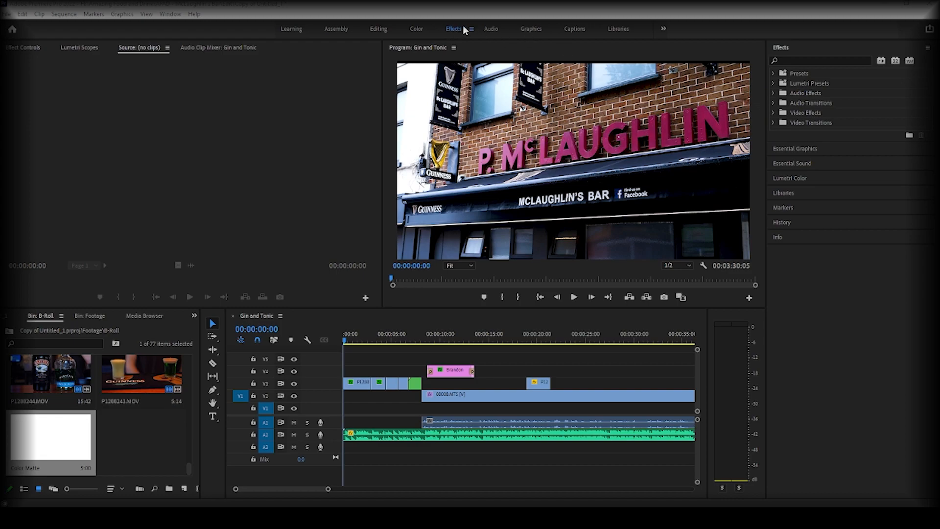
mouse_move(809, 31)
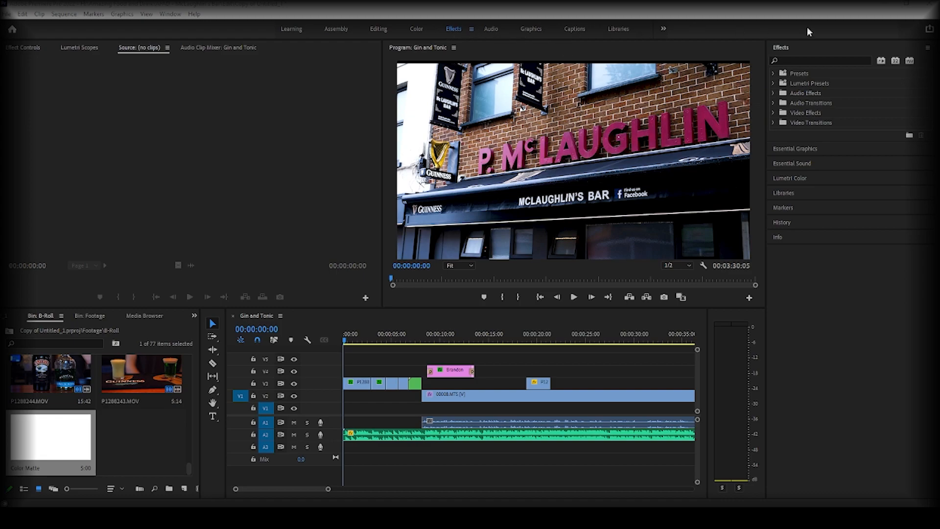
mouse_move(799, 101)
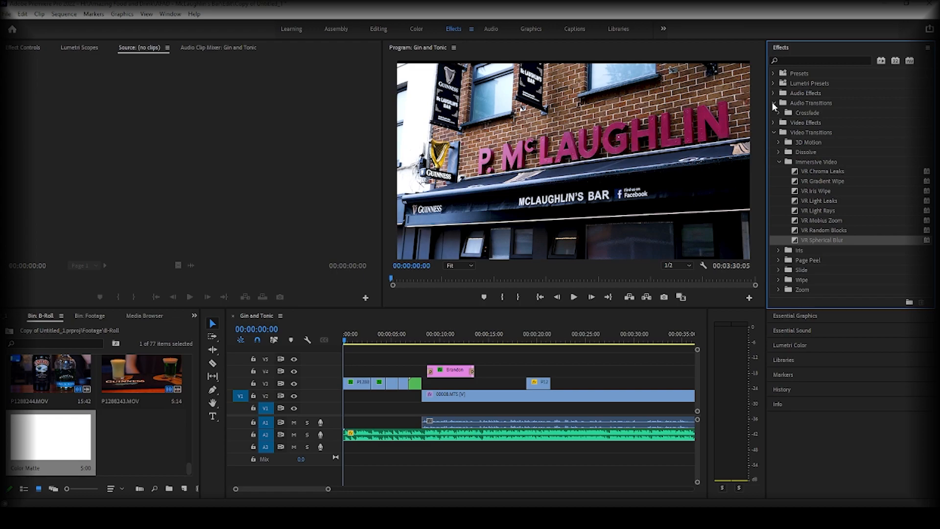
Collapse the Audio Transitions group in the Effects panel.
left_click(774, 103)
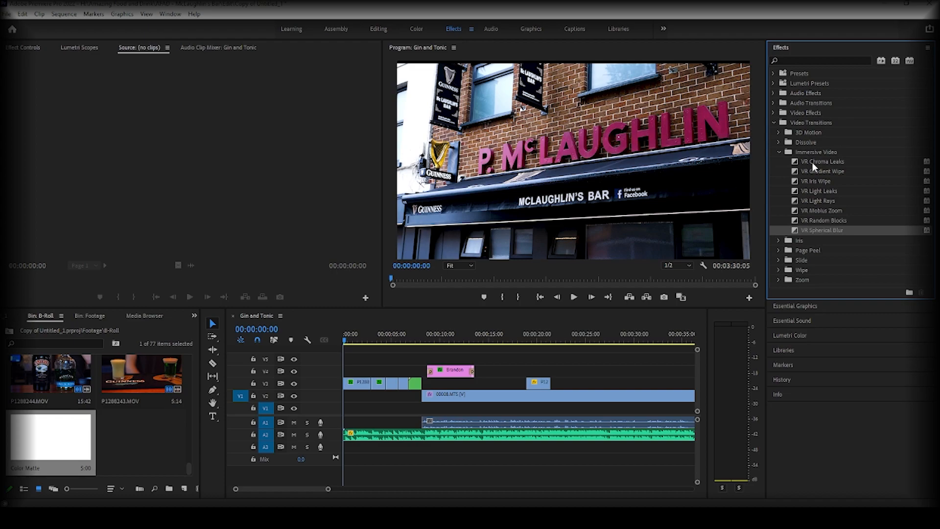
mouse_move(841, 213)
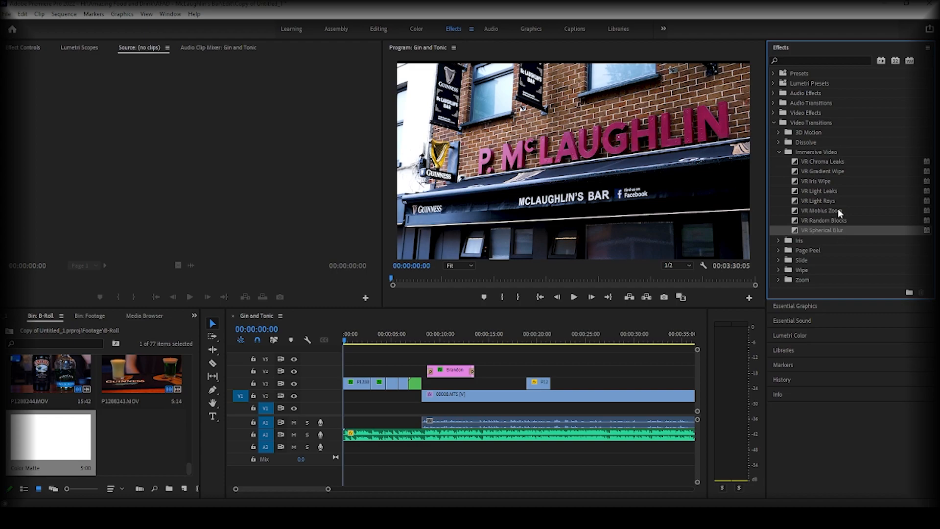
mouse_move(364, 350)
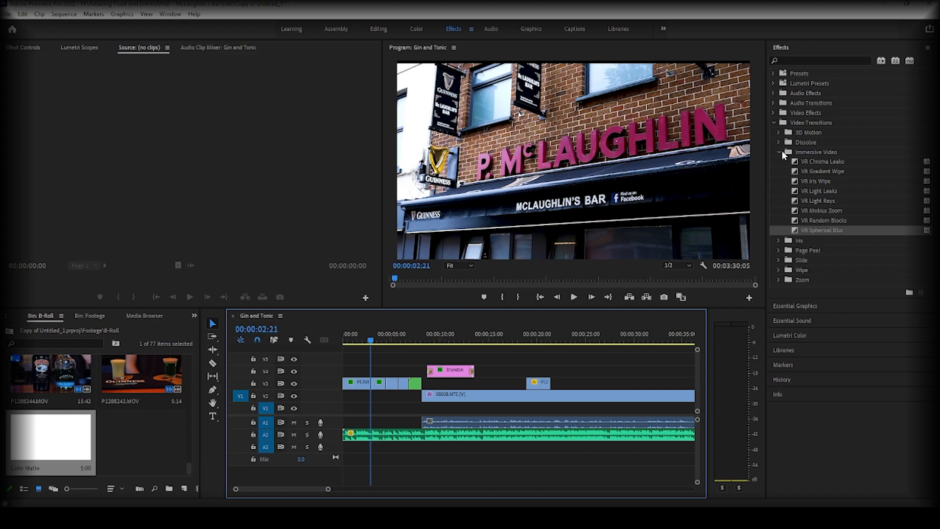
Place a Cross Dissolve between the V3 clips and scrub the playhead through it.
left_click(778, 152)
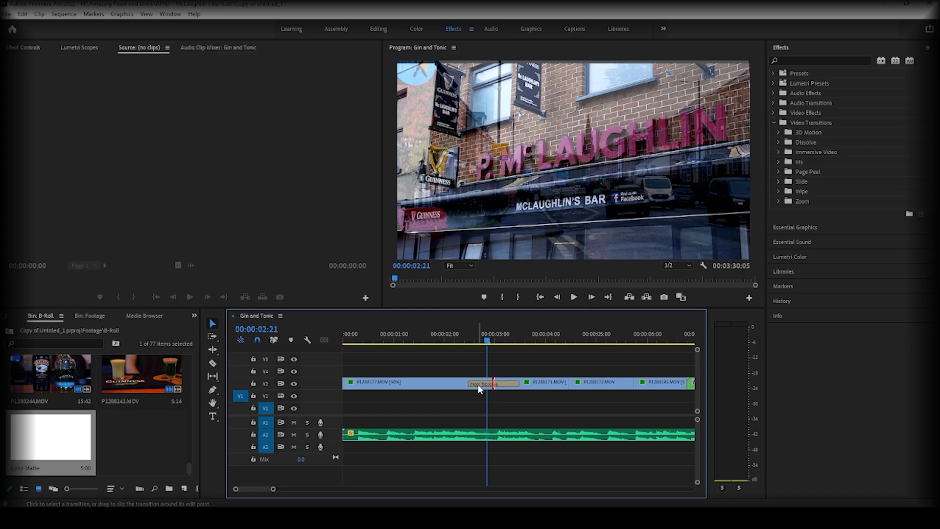
mouse_move(486, 360)
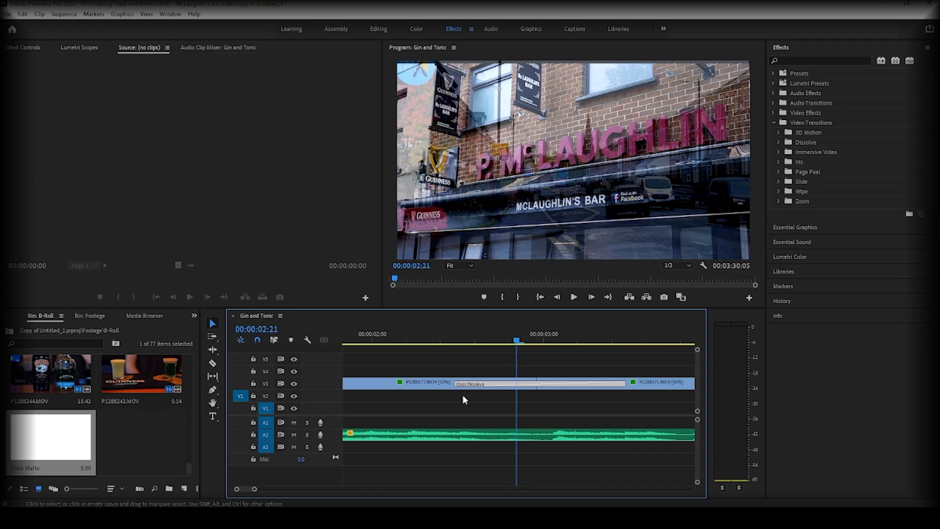
left_click(448, 341)
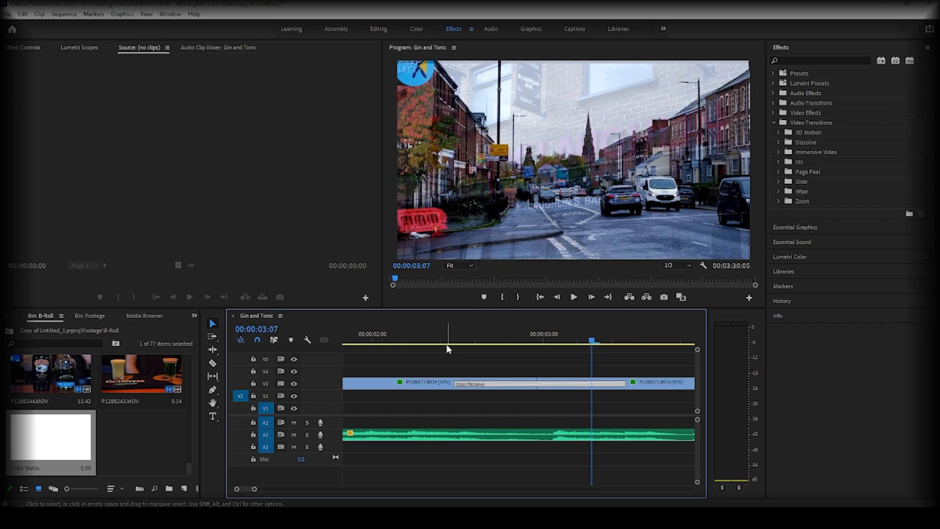
left_click(522, 334)
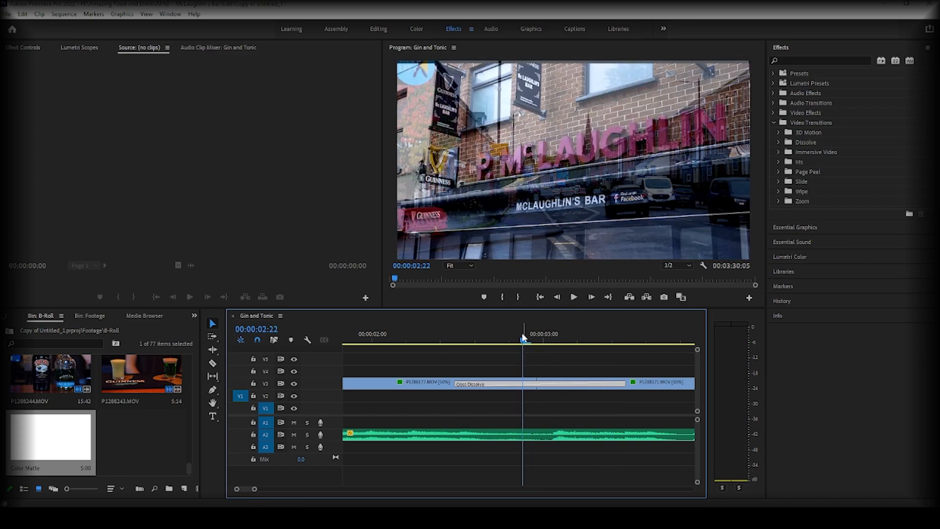
left_click(523, 341)
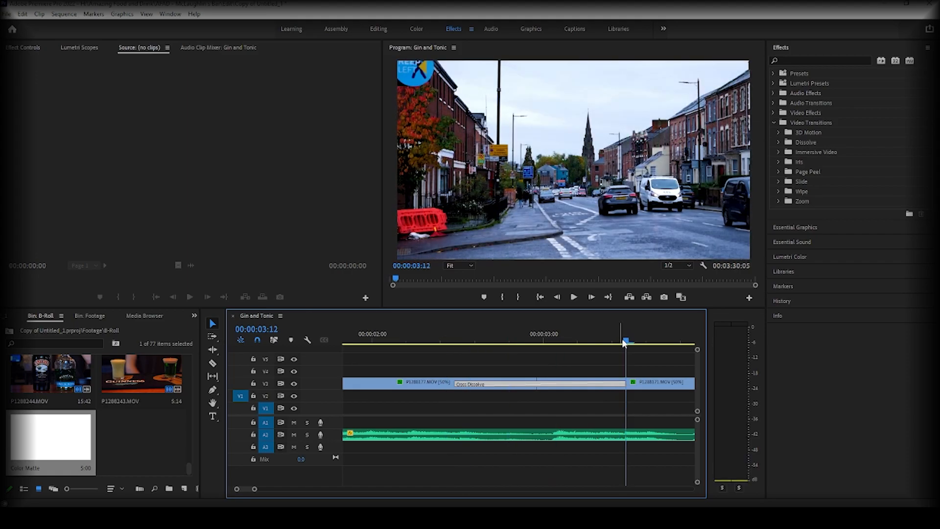
Return the playhead to just before the Cross Dissolve.
left_click(454, 339)
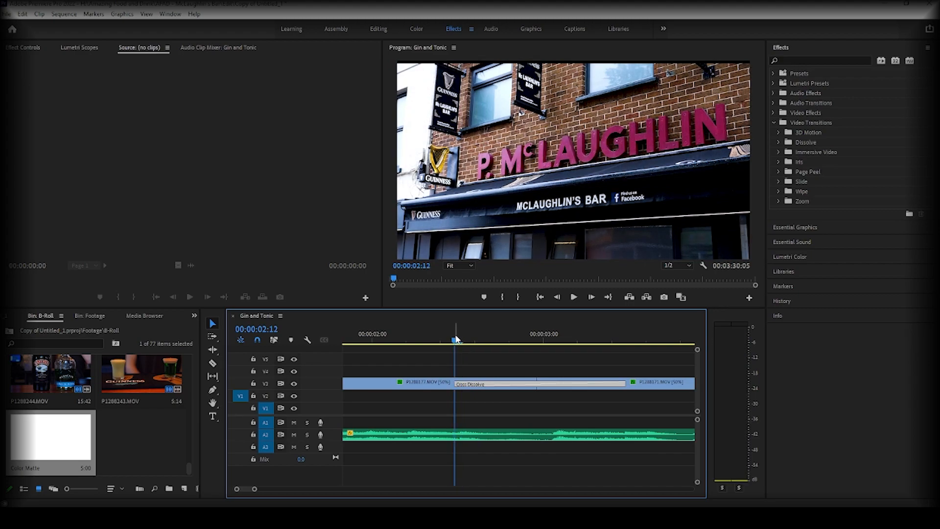
mouse_move(562, 387)
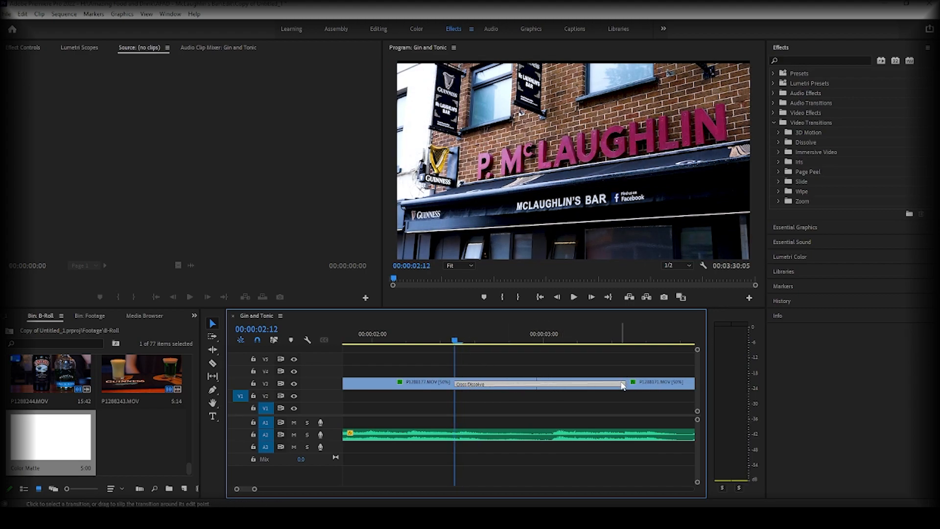
mouse_move(622, 383)
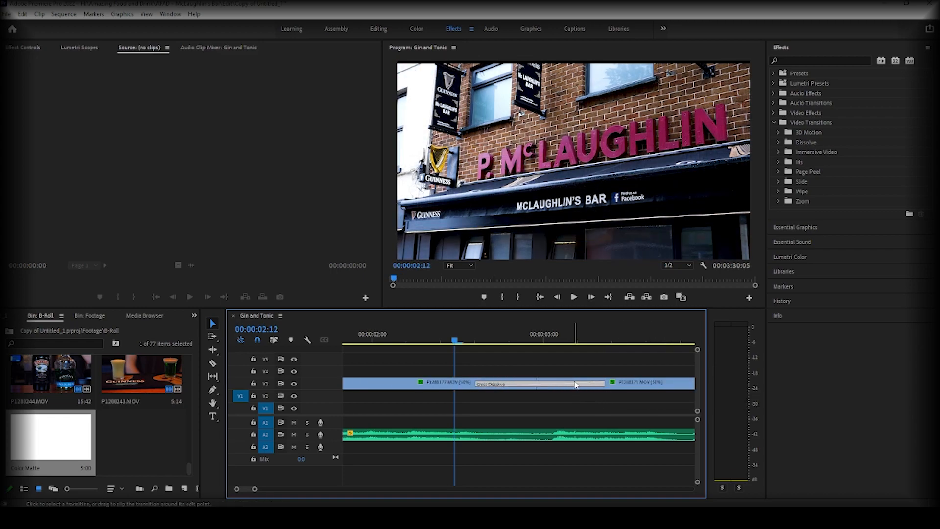
mouse_move(574, 384)
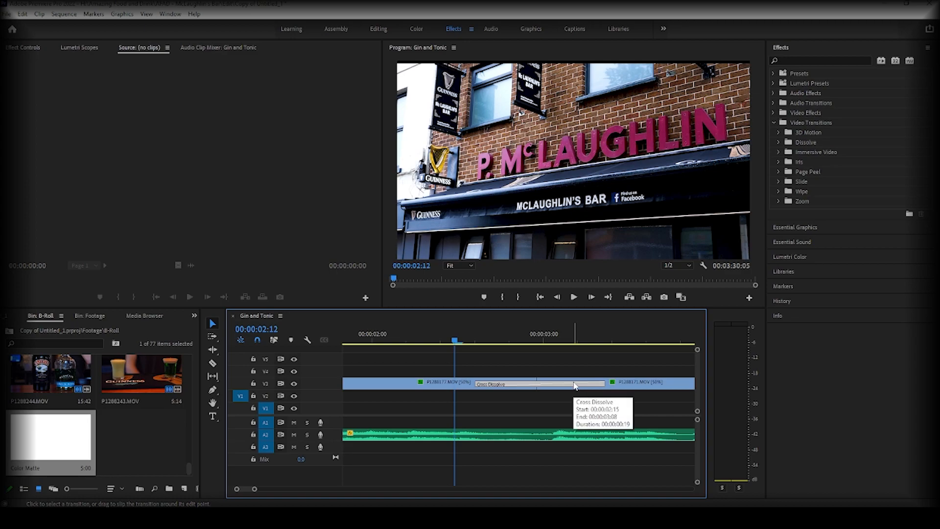
mouse_move(574, 385)
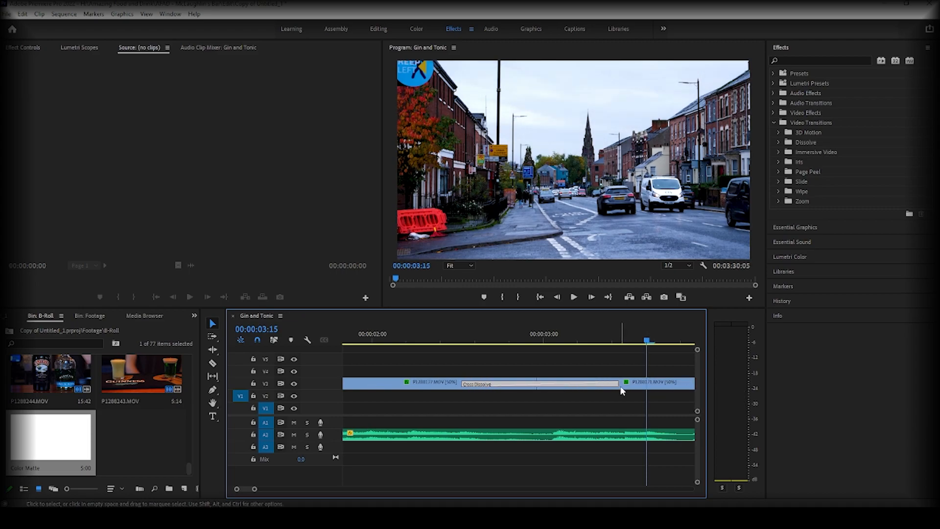
mouse_move(567, 377)
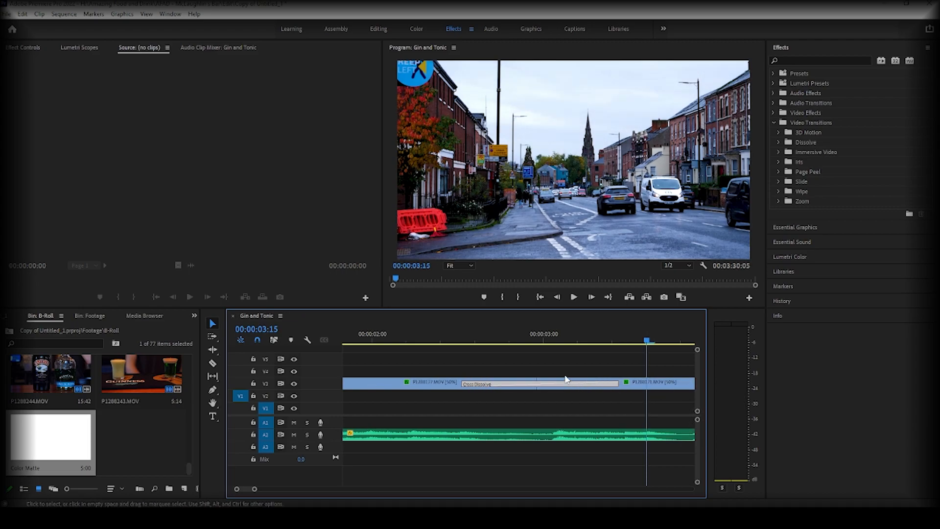
Give the Cross Dissolve a longer typed-in duration in its settings.
double_click(479, 382)
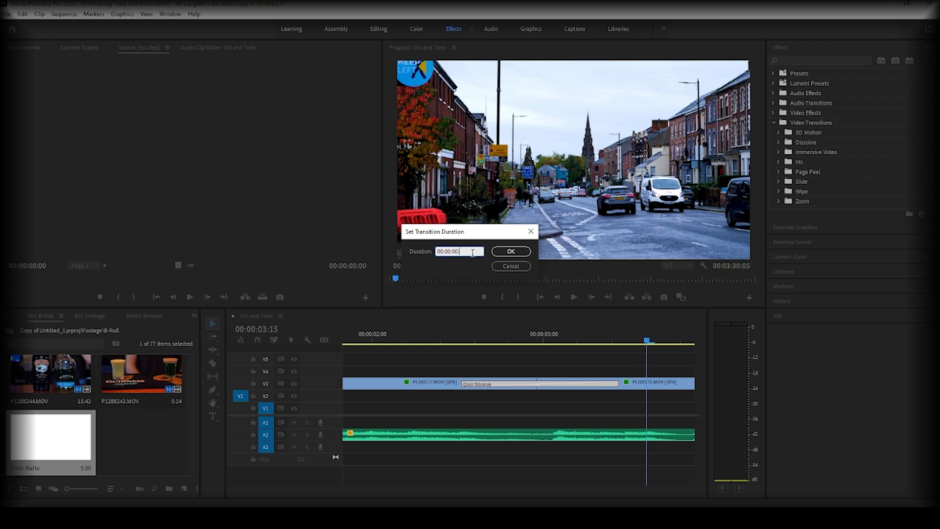
left_click(510, 252)
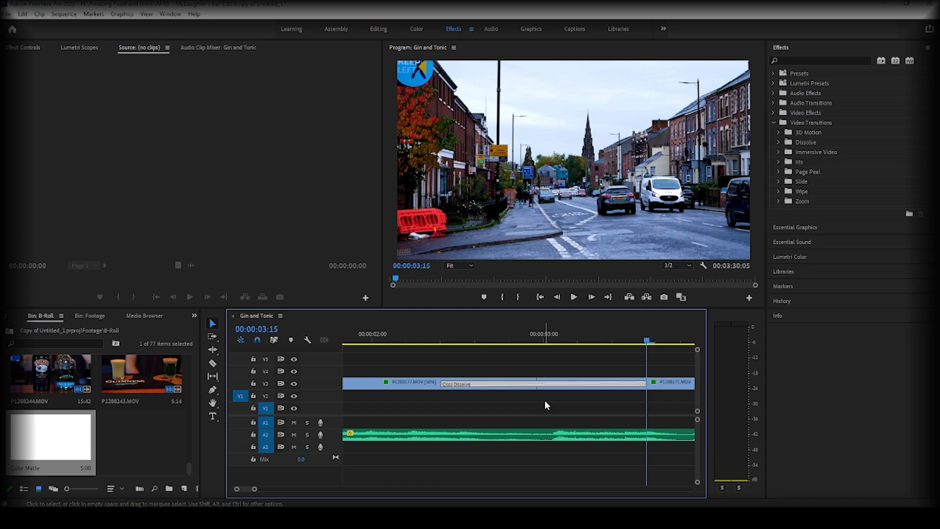
mouse_move(557, 388)
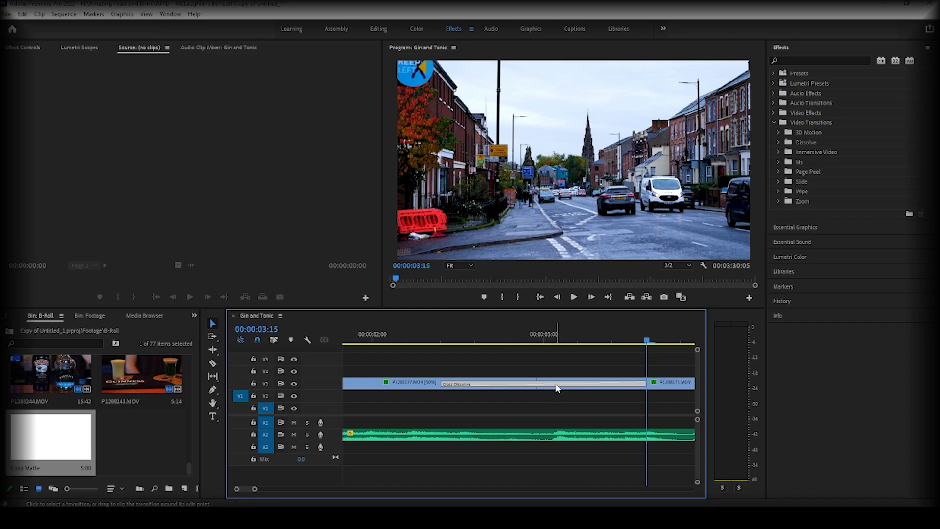
mouse_move(485, 360)
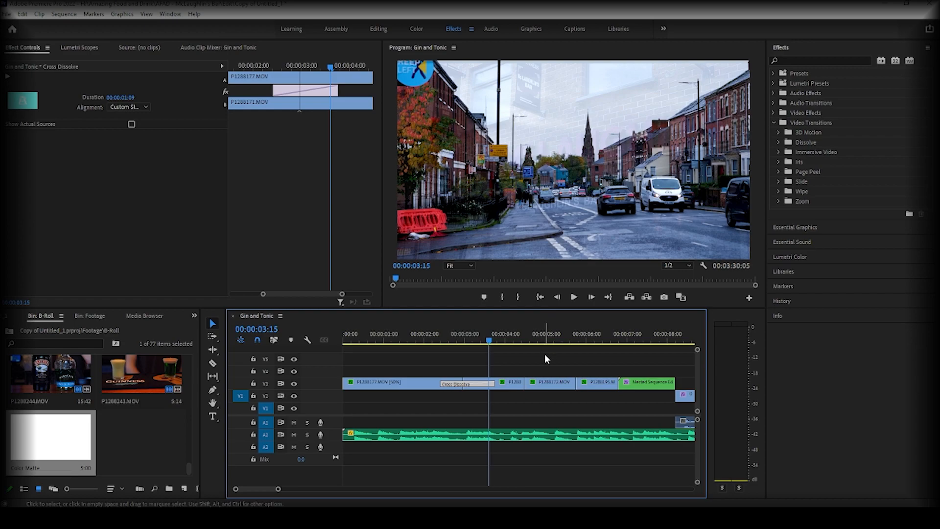
left_click(126, 106)
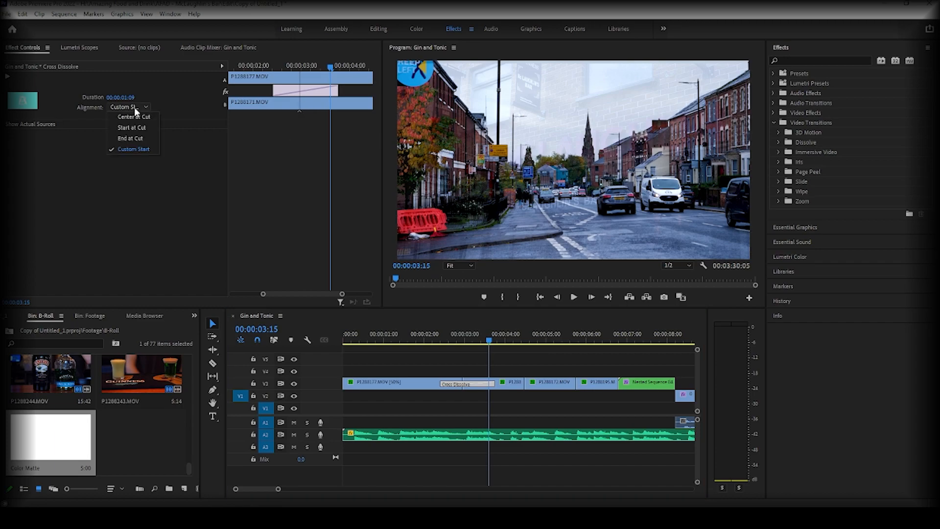
mouse_move(133, 127)
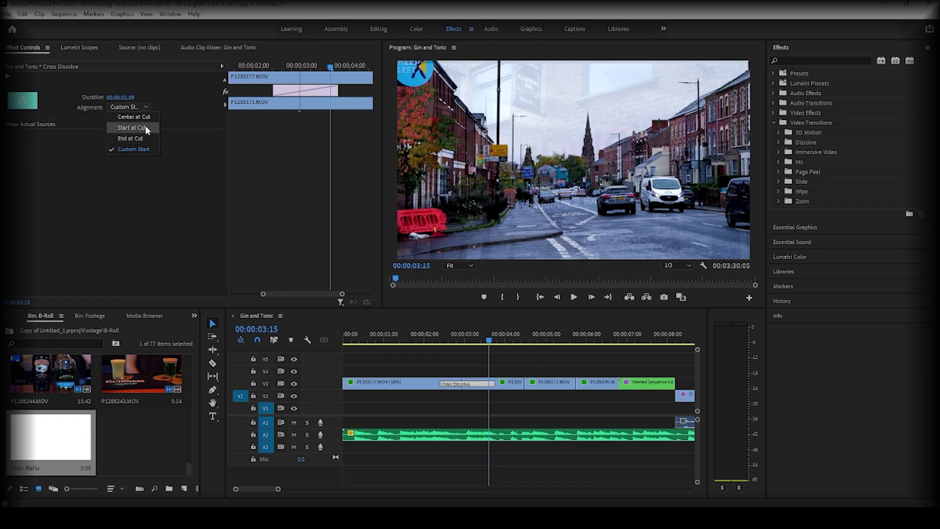
mouse_move(150, 192)
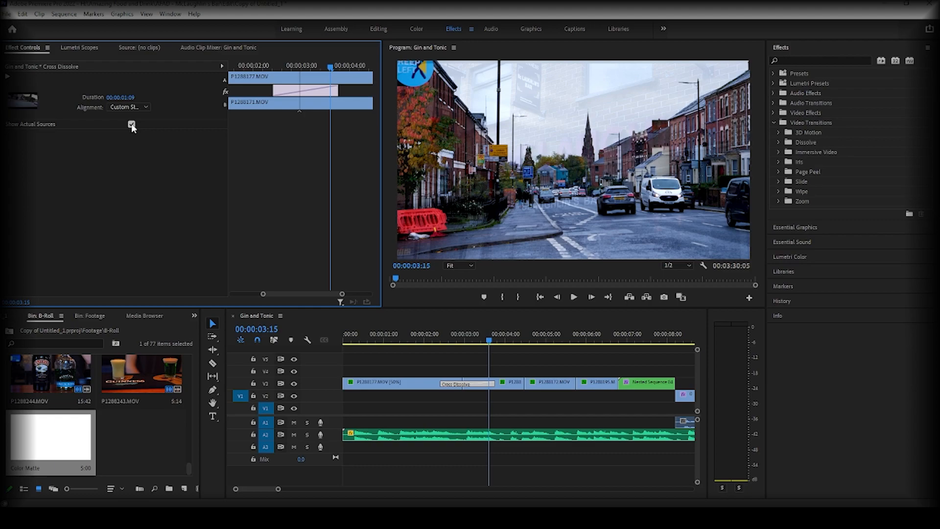
left_click(131, 124)
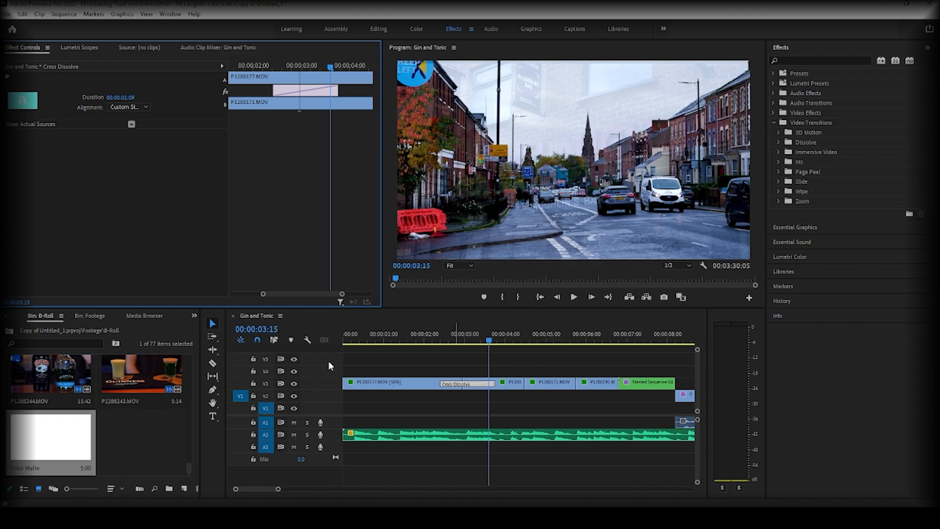
left_click(22, 14)
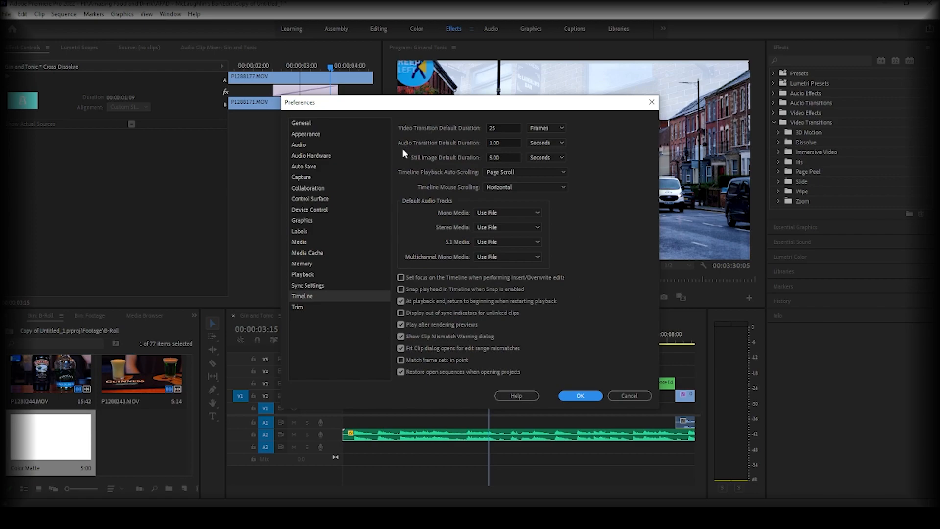
mouse_move(443, 133)
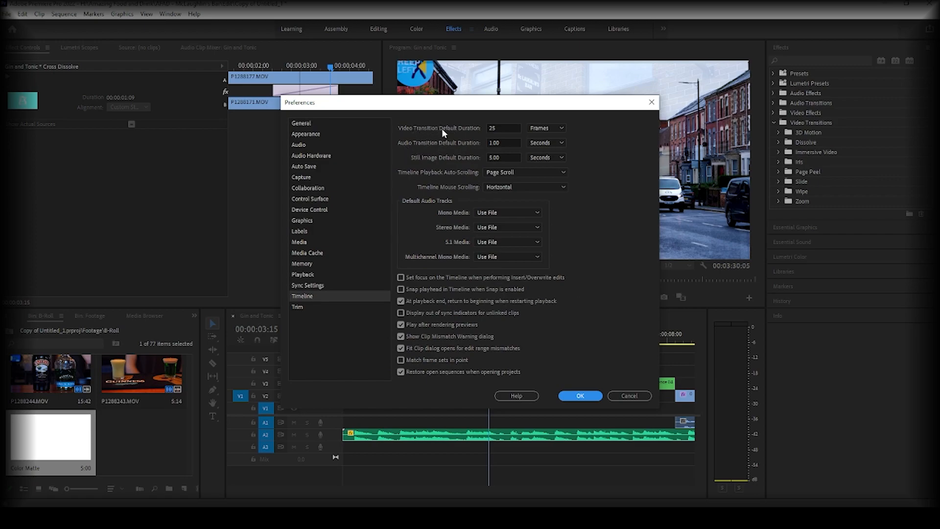
mouse_move(568, 135)
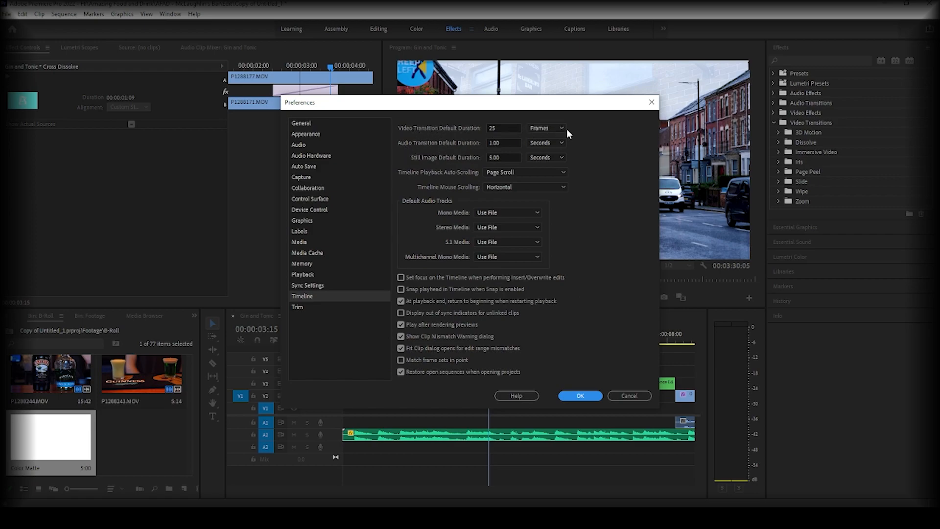
mouse_move(462, 151)
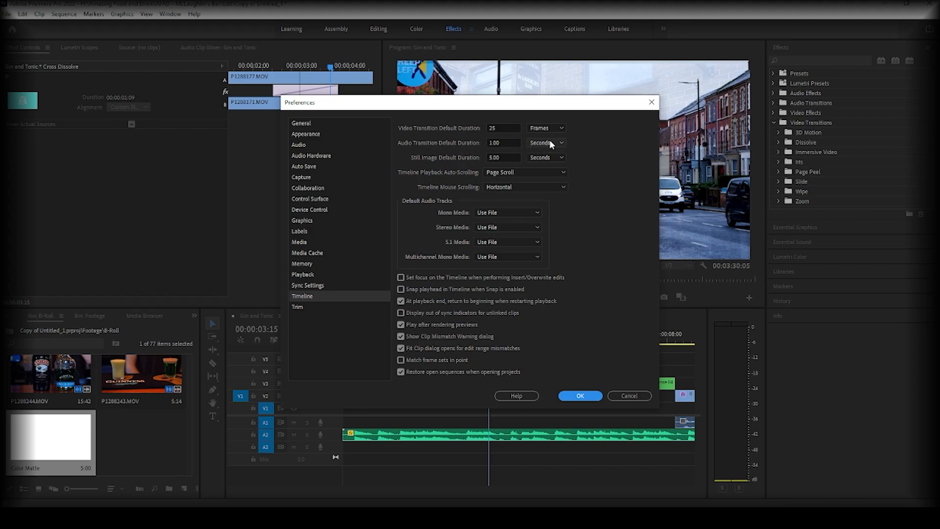
left_click(545, 142)
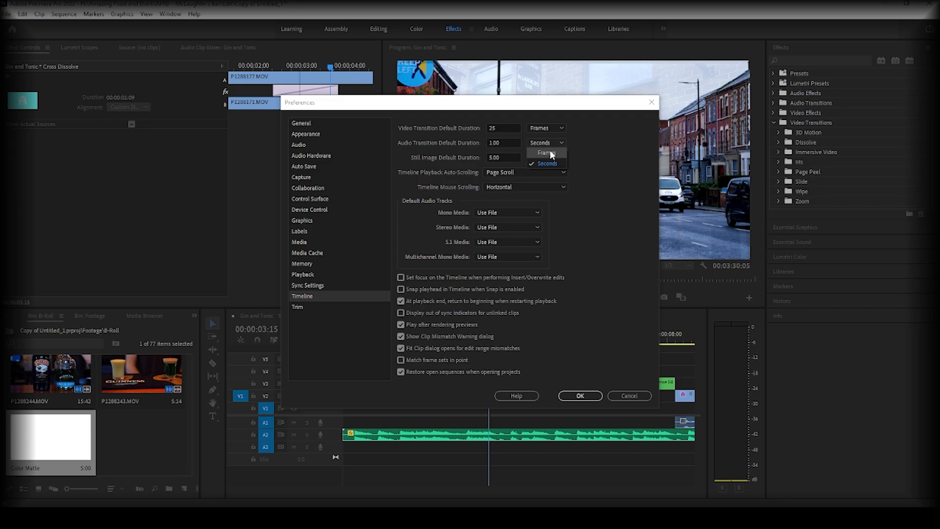
left_click(544, 128)
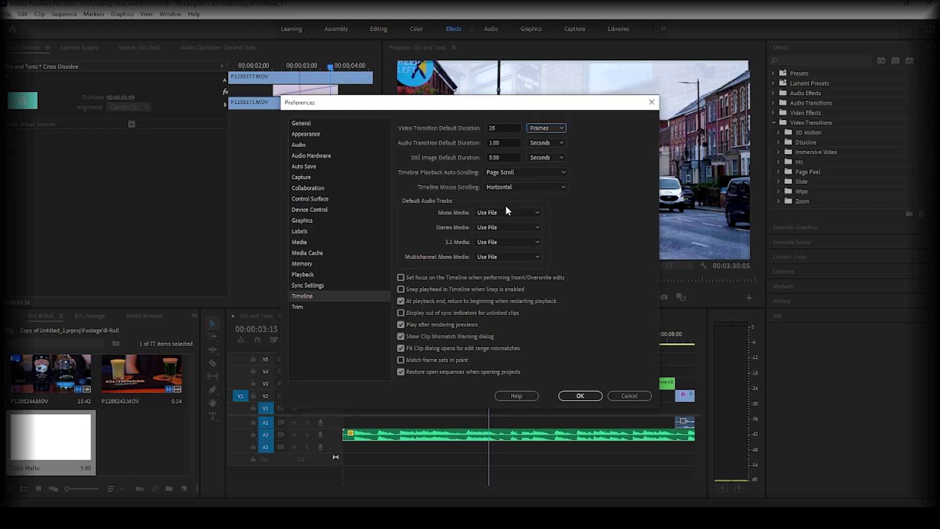
mouse_move(579, 395)
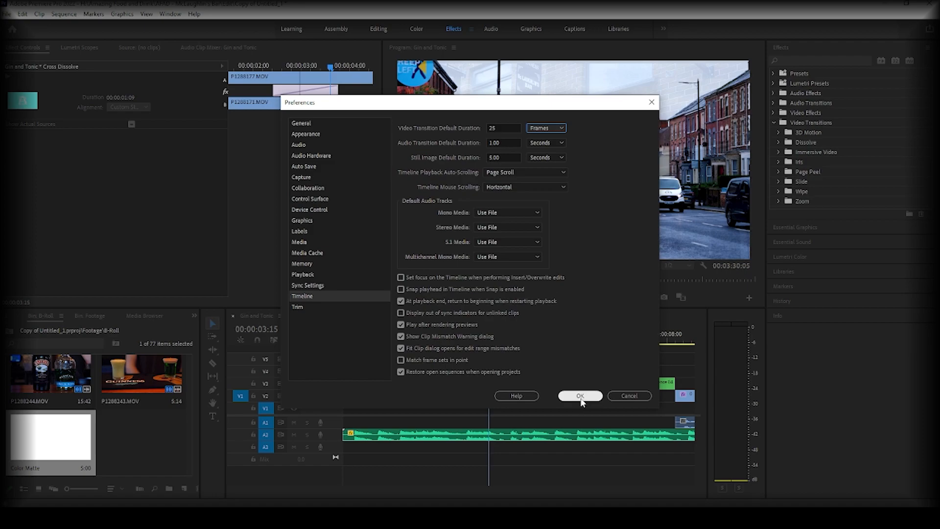
left_click(579, 395)
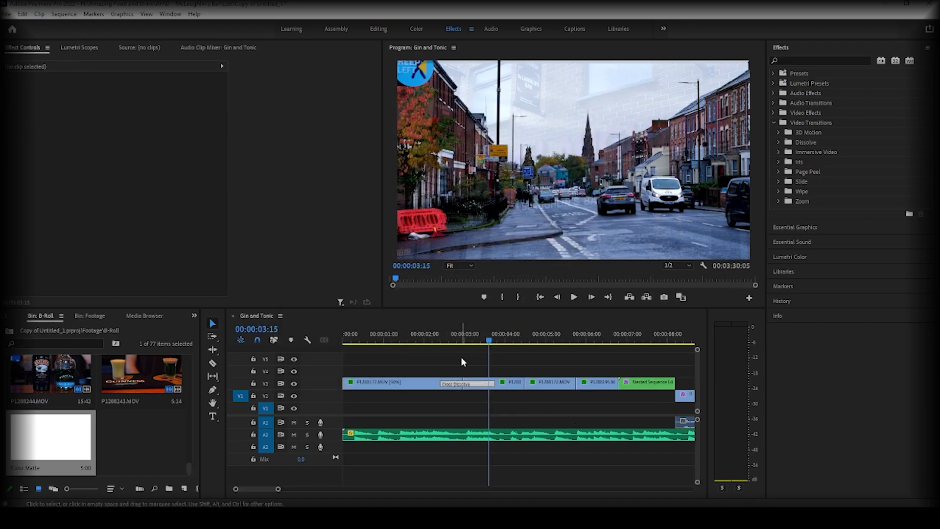